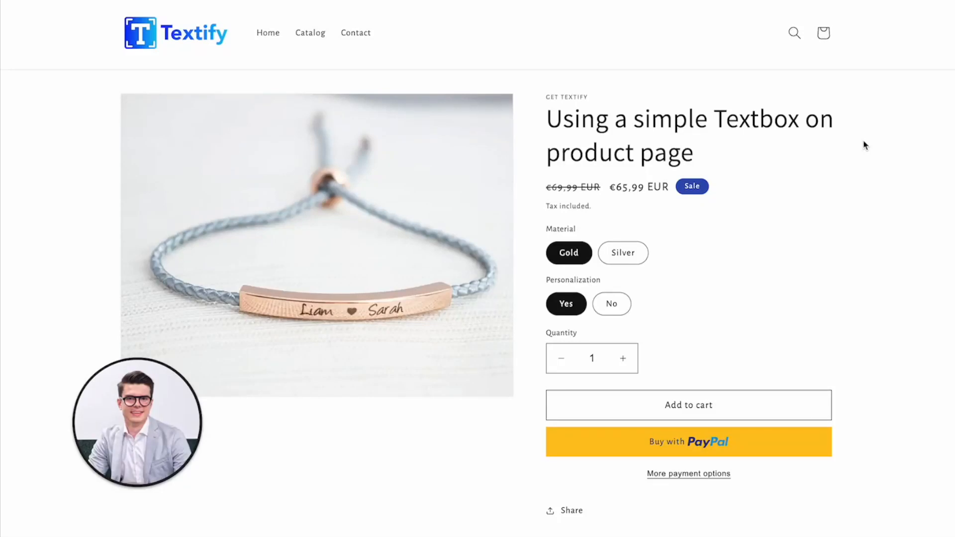
{"action": "mouse_move", "coordinate": [491, 191]}
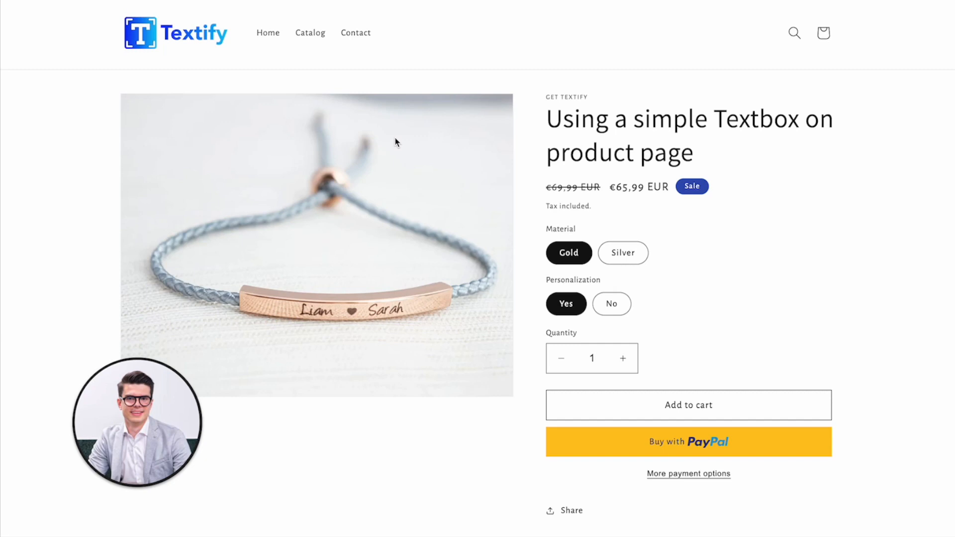
{"action": "mouse_move", "coordinate": [417, 216]}
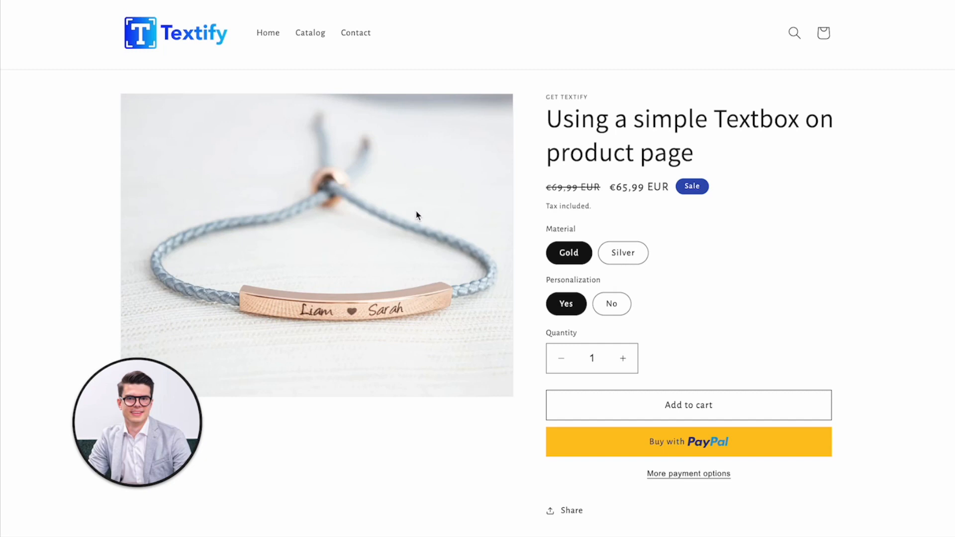
{"action": "mouse_move", "coordinate": [724, 233]}
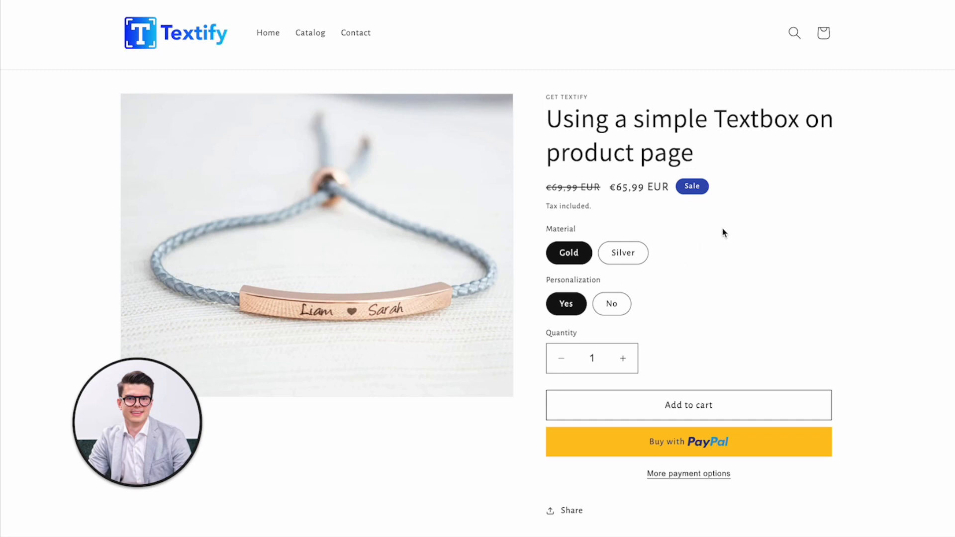
{"action": "mouse_move", "coordinate": [334, 188]}
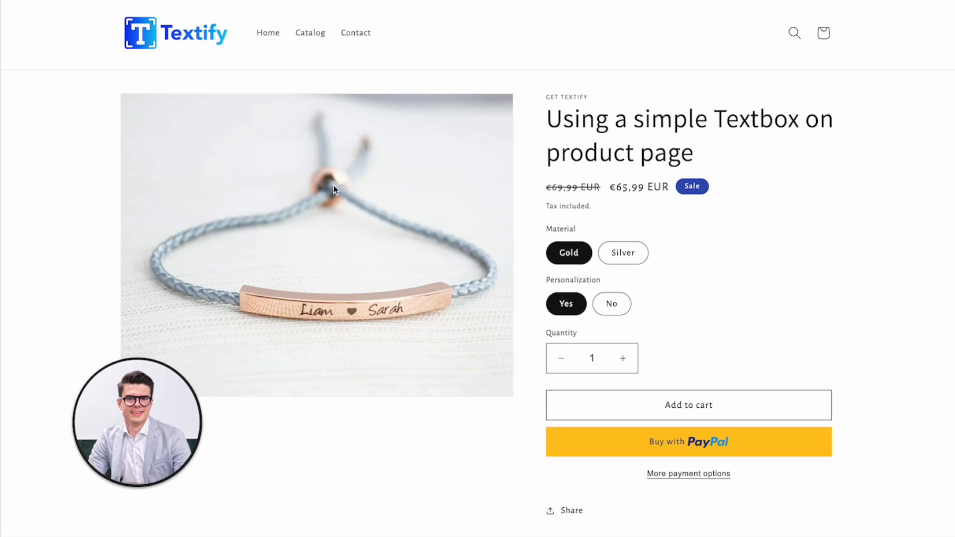
{"action": "mouse_move", "coordinate": [418, 304]}
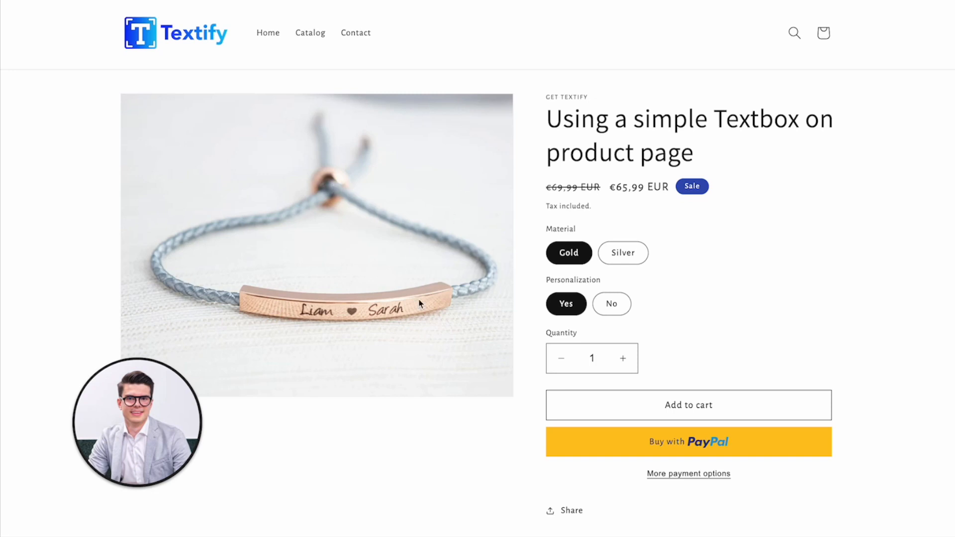
{"action": "mouse_move", "coordinate": [540, 218]}
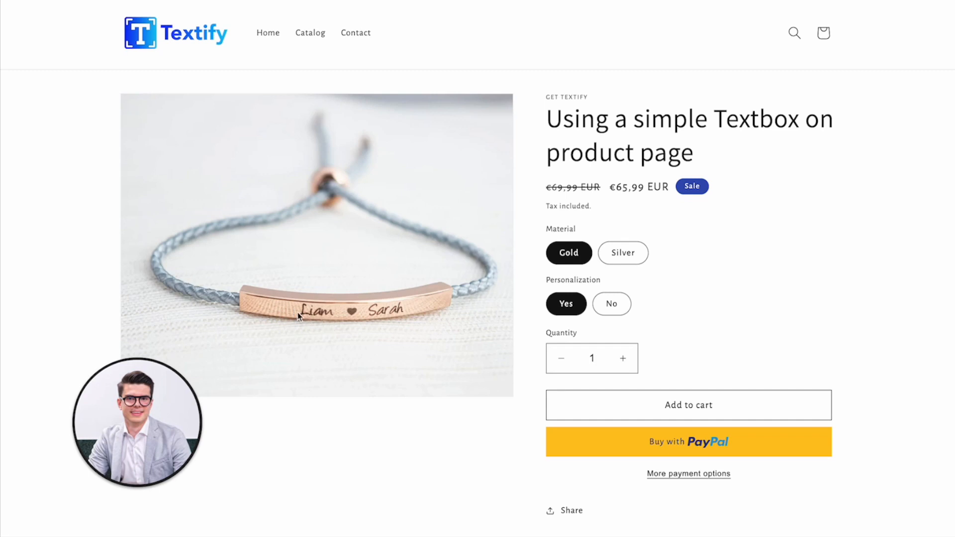
{"action": "mouse_move", "coordinate": [679, 351]}
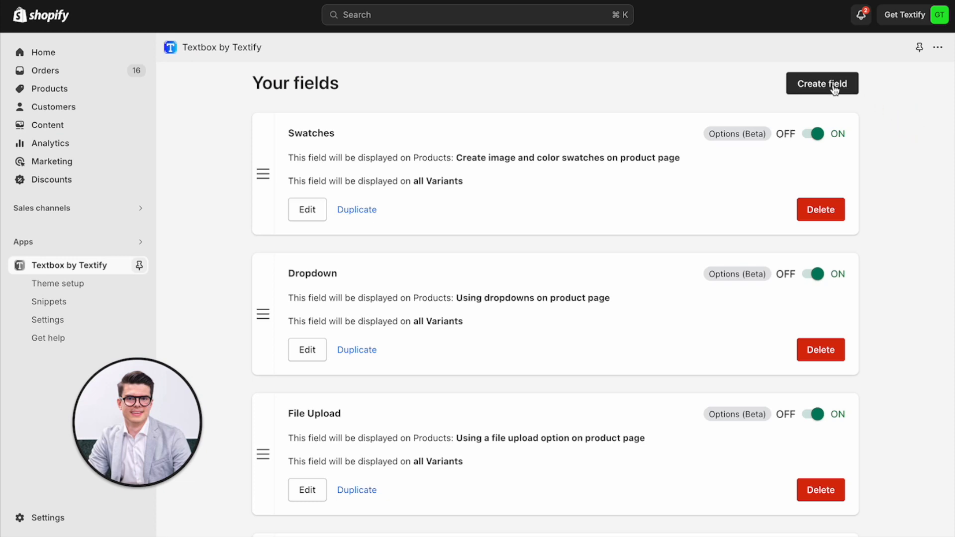
Start a new field via Create field, reaching the simple textbox vs product options choice.
{"action": "left_click", "coordinate": [820, 83]}
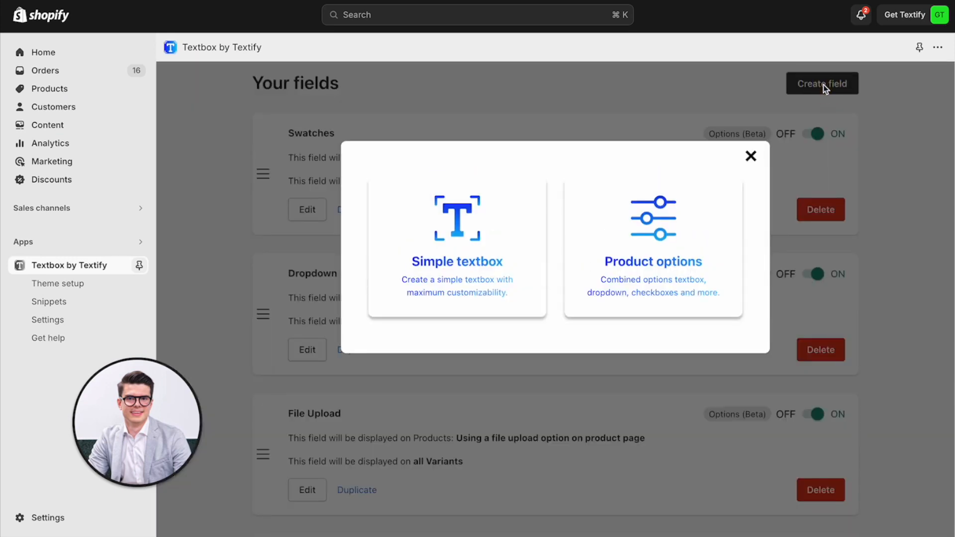
{"action": "mouse_move", "coordinate": [484, 223]}
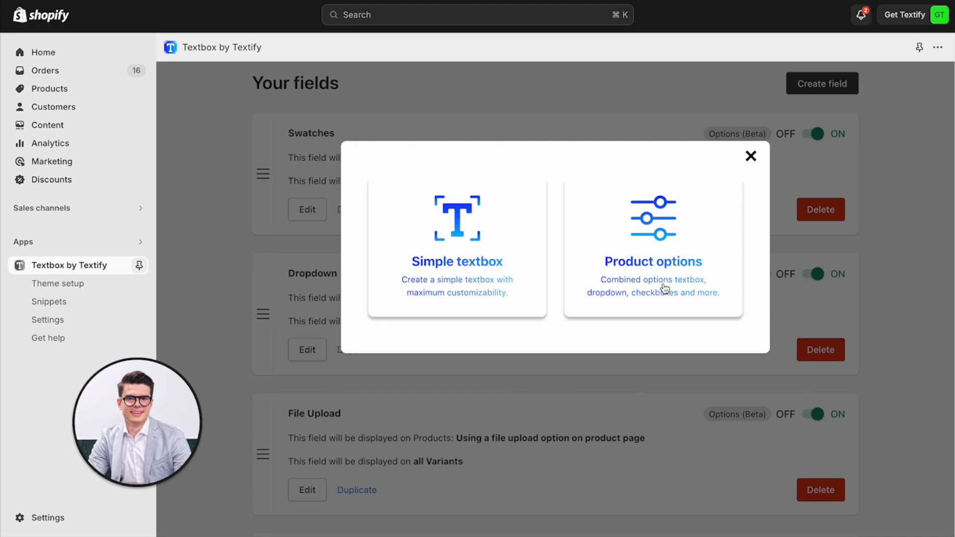
{"action": "mouse_move", "coordinate": [521, 303]}
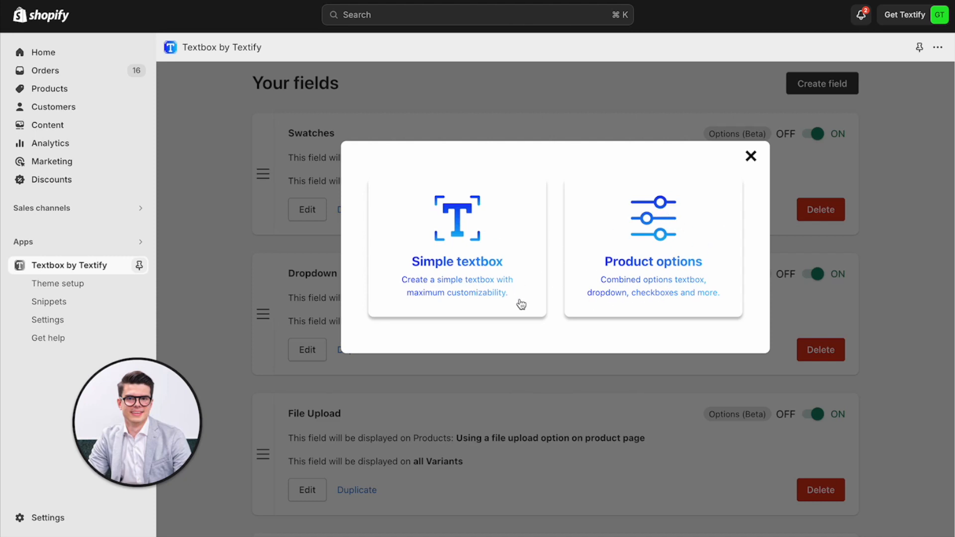
{"action": "mouse_move", "coordinate": [443, 268]}
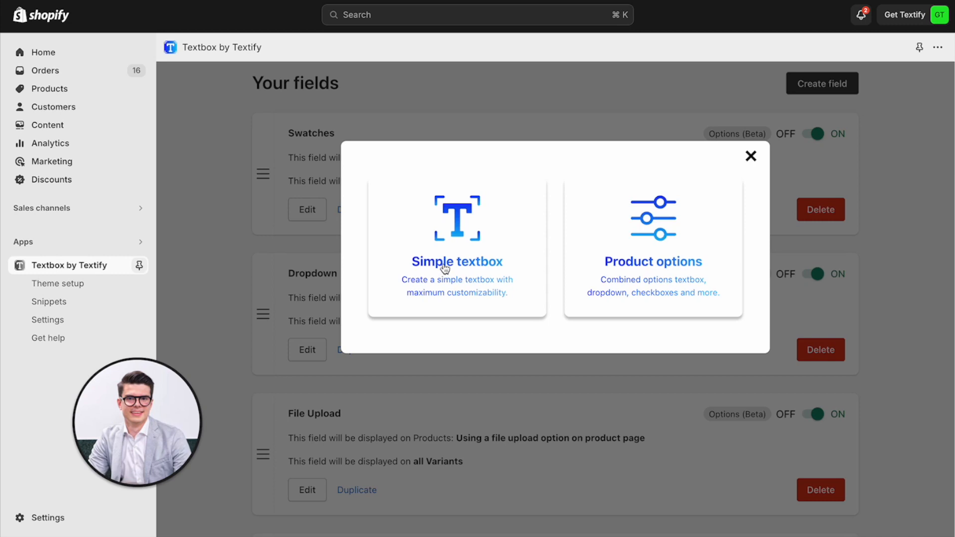
Choose Simple textbox and name the field 'Textfield 2'.
{"action": "left_click", "coordinate": [456, 246]}
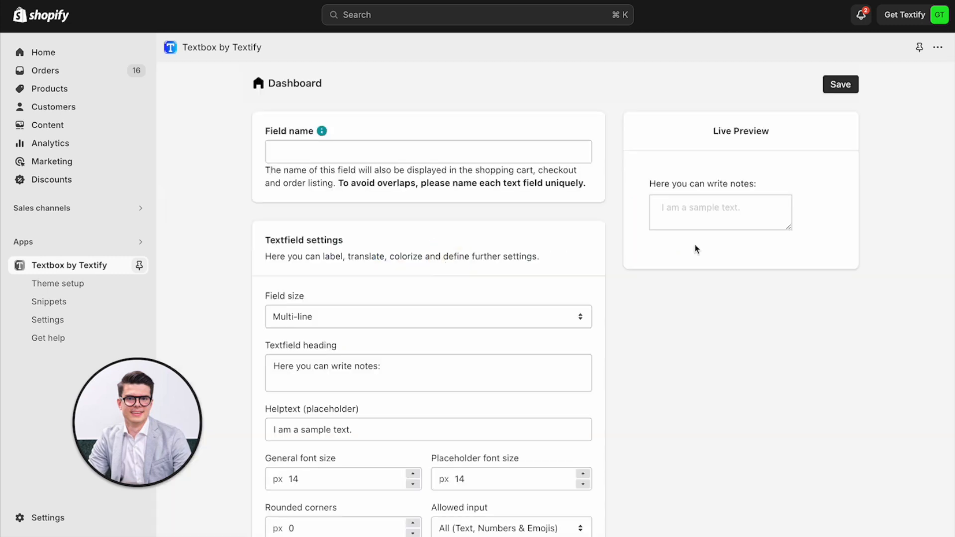
{"action": "mouse_move", "coordinate": [796, 224]}
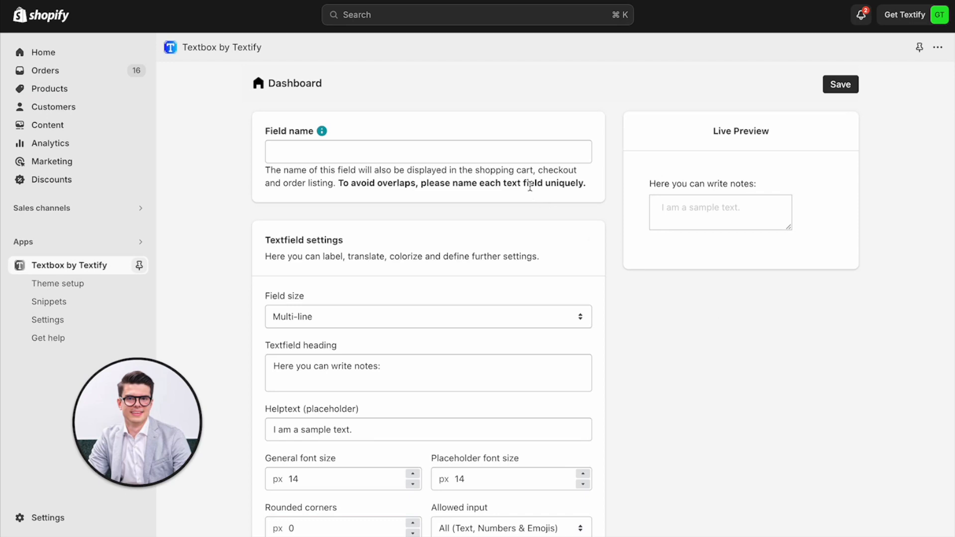
{"action": "left_click", "coordinate": [427, 151]}
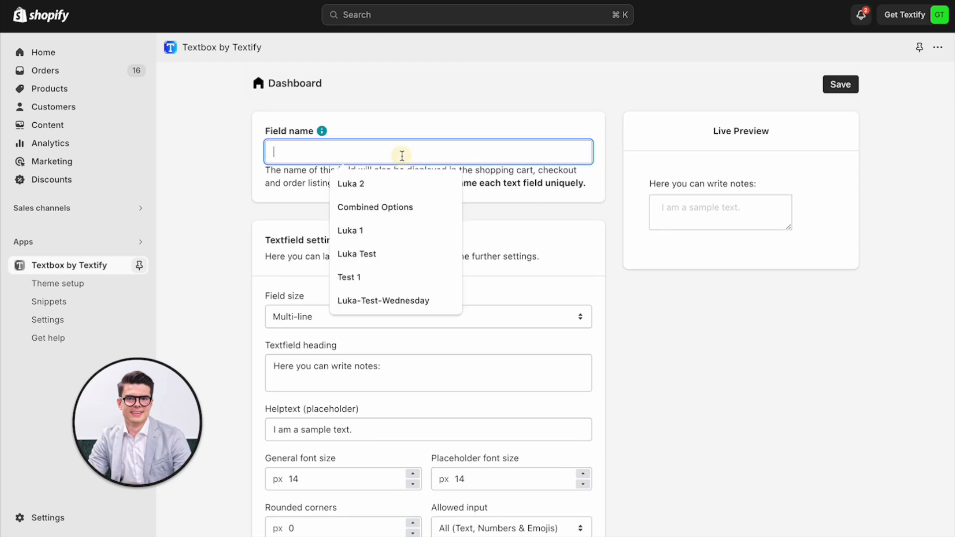
{"action": "type", "text": "textfield 2"}
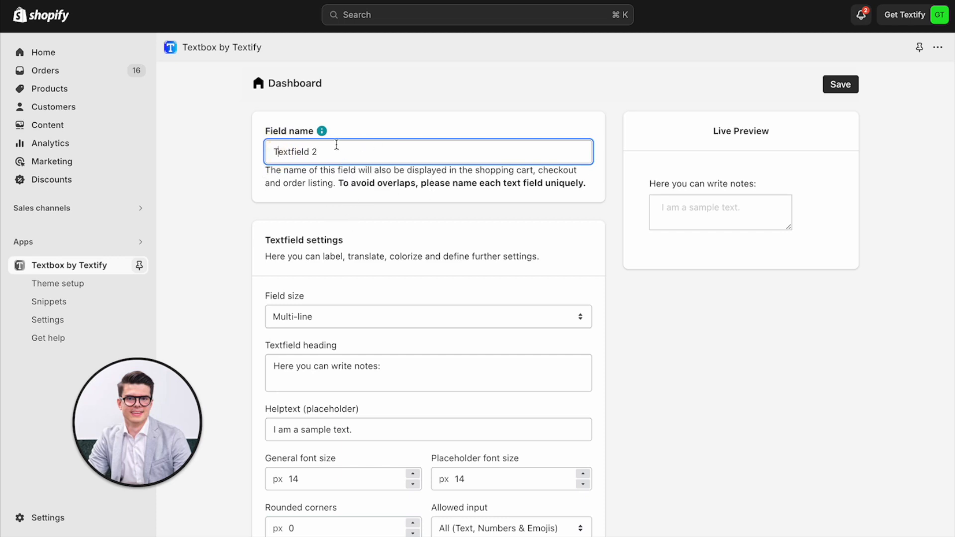
Make the textbox single-line and stop shoppers from resizing it.
{"action": "scroll", "scroll_direction": "down", "scroll_amount": 3}
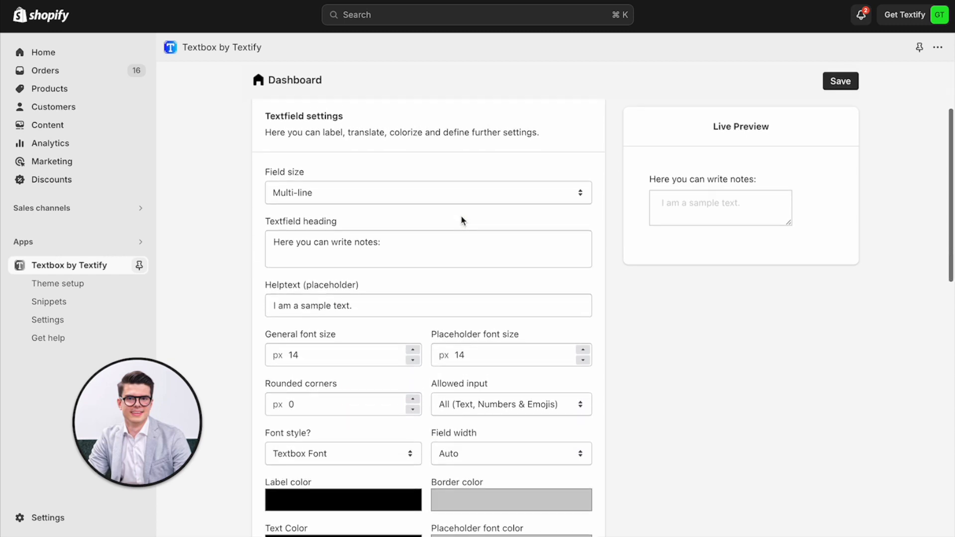
{"action": "mouse_move", "coordinate": [357, 153]}
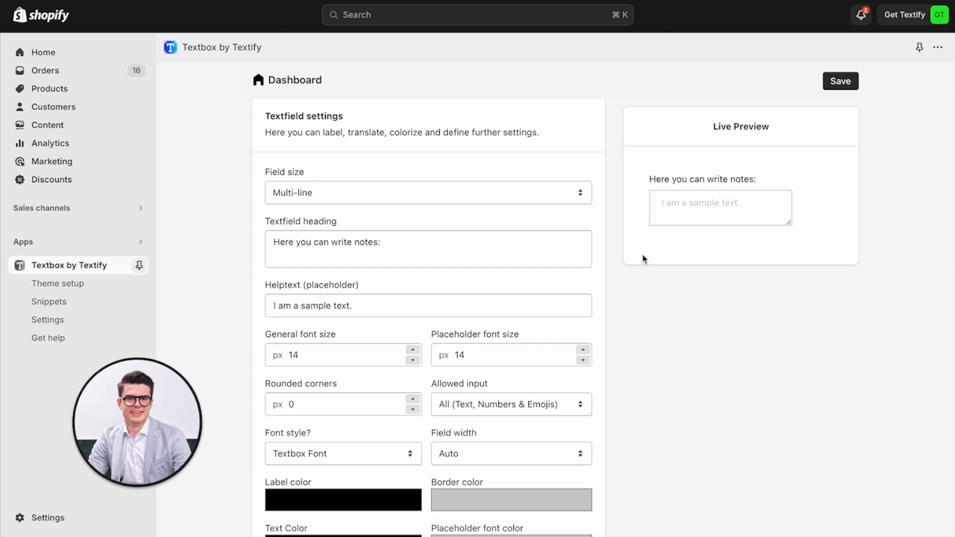
{"action": "mouse_move", "coordinate": [422, 178]}
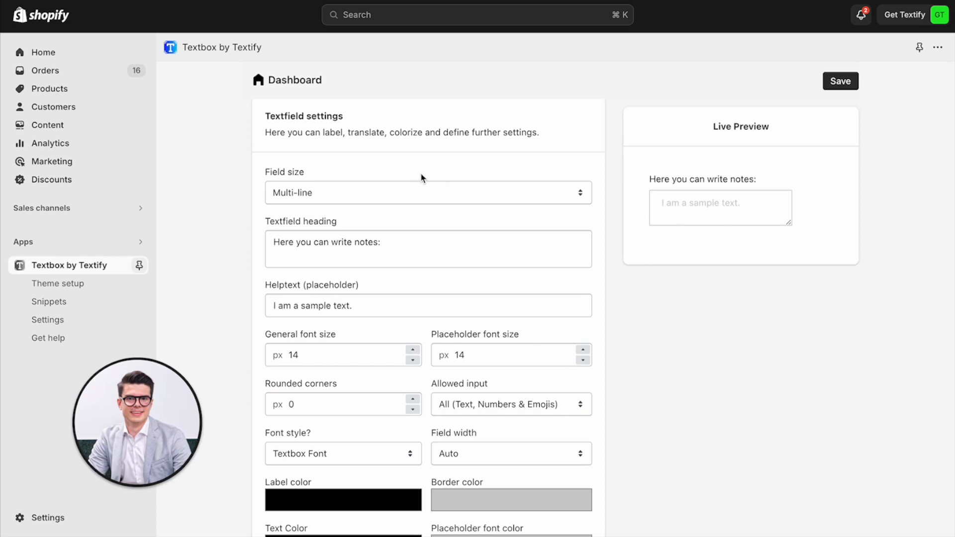
{"action": "left_click", "coordinate": [428, 192]}
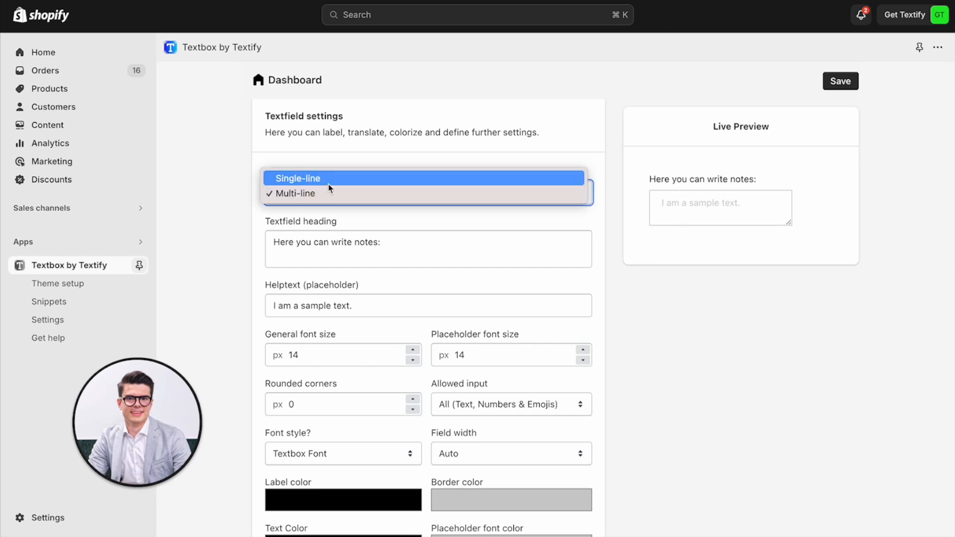
{"action": "left_click", "coordinate": [297, 178]}
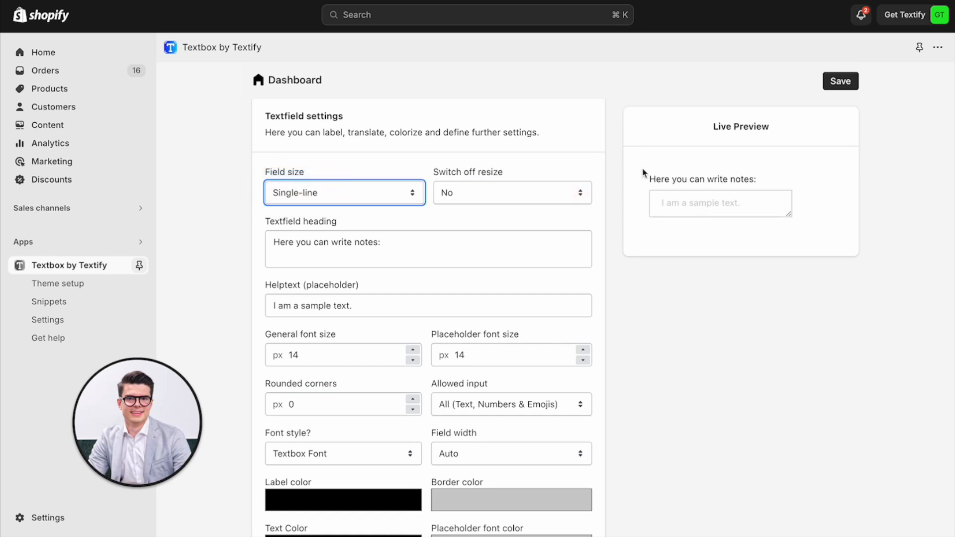
{"action": "left_click", "coordinate": [511, 192]}
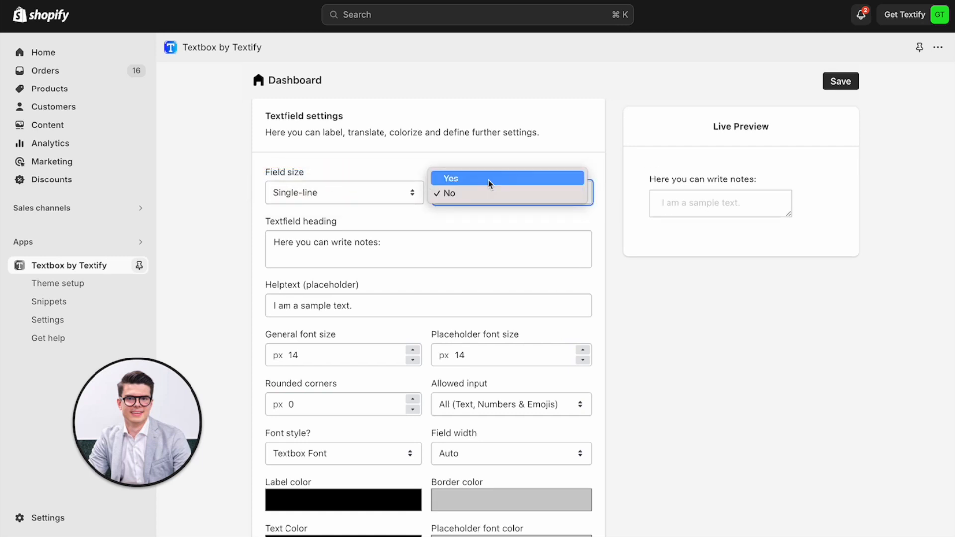
{"action": "left_click", "coordinate": [449, 178]}
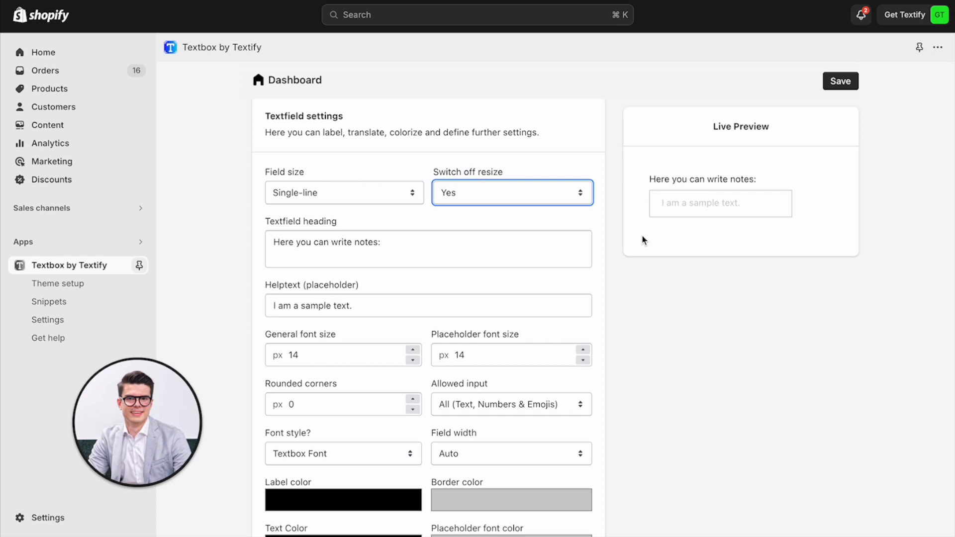
{"action": "mouse_move", "coordinate": [531, 218]}
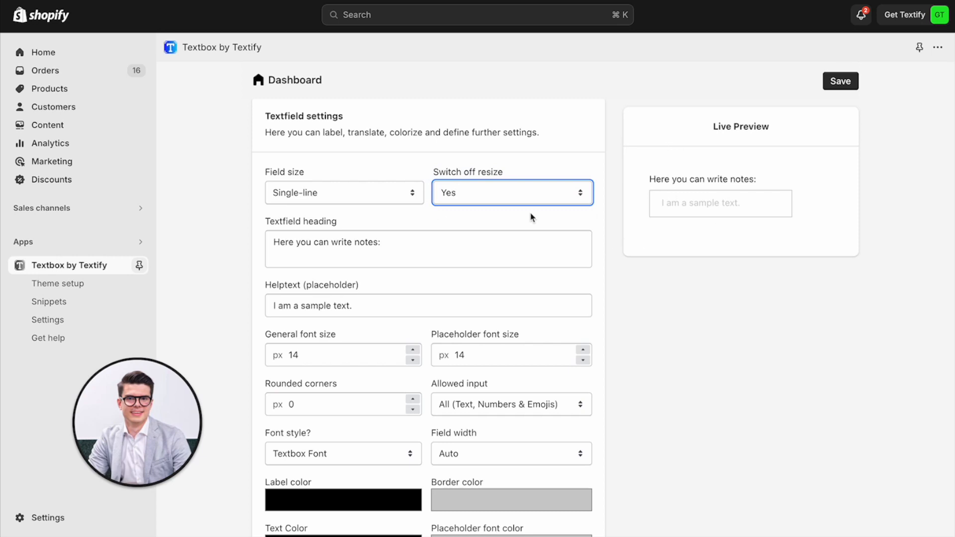
Set the heading 'Please enter a name:' and the placeholder 'Liam & Sarah'.
{"action": "type", "text": "Please enter a"}
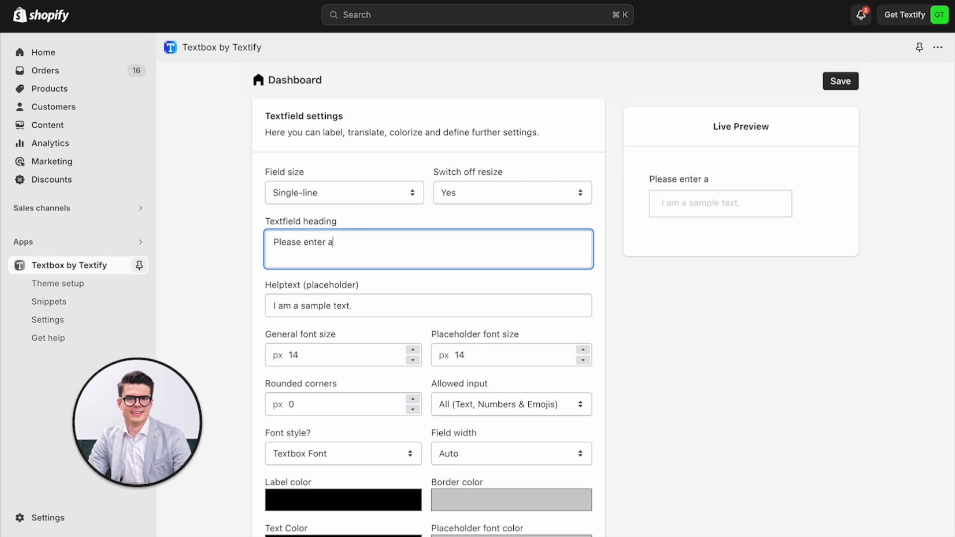
{"action": "type", "text": "name:"}
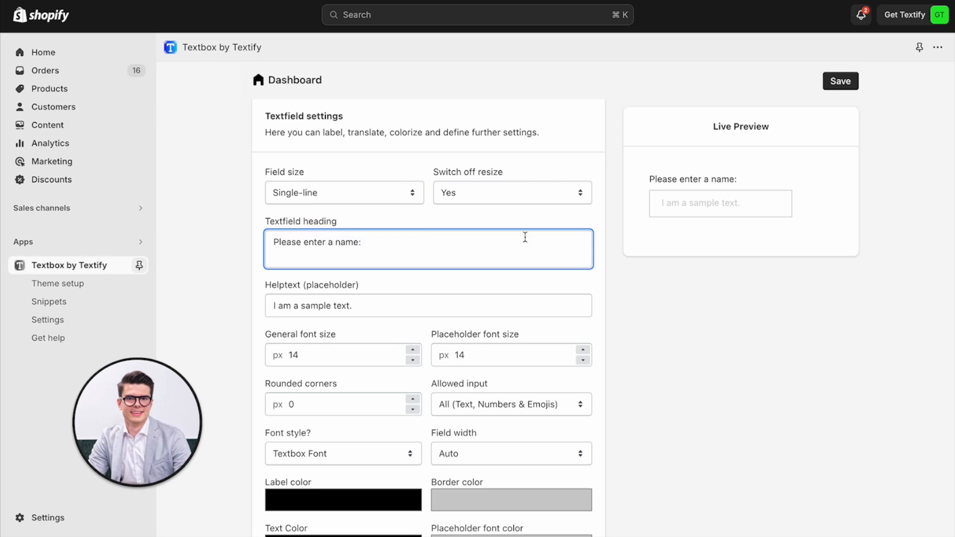
{"action": "scroll", "scroll_direction": "down", "scroll_amount": 3}
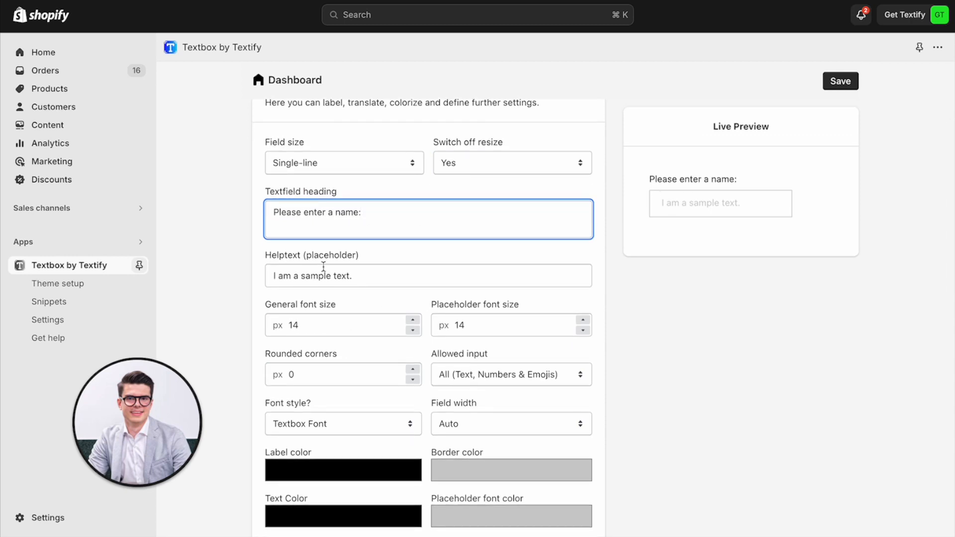
{"action": "type", "text": "Liam & Sarah"}
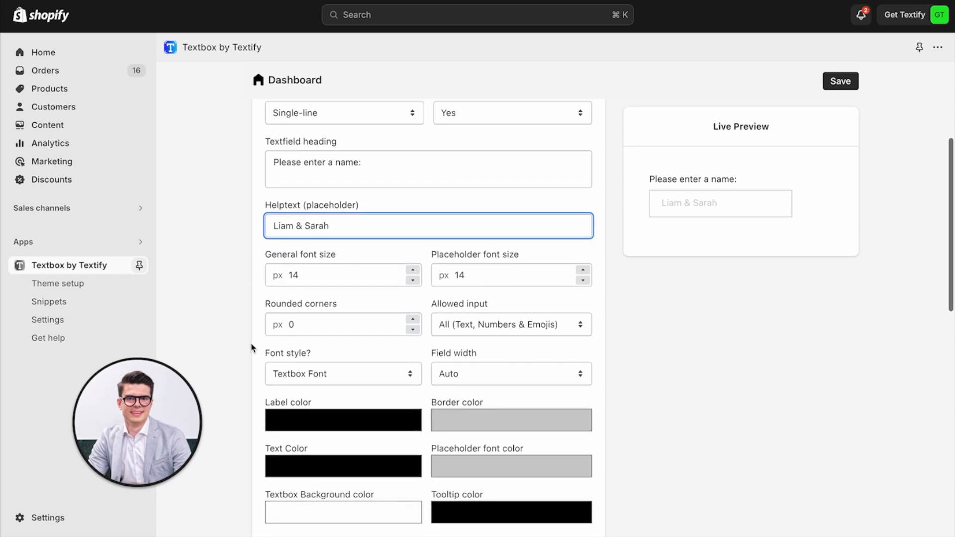
Try the font size and rounded corners spinners, leaving them at 14 px and 0.
{"action": "scroll", "scroll_direction": "down", "scroll_amount": 3}
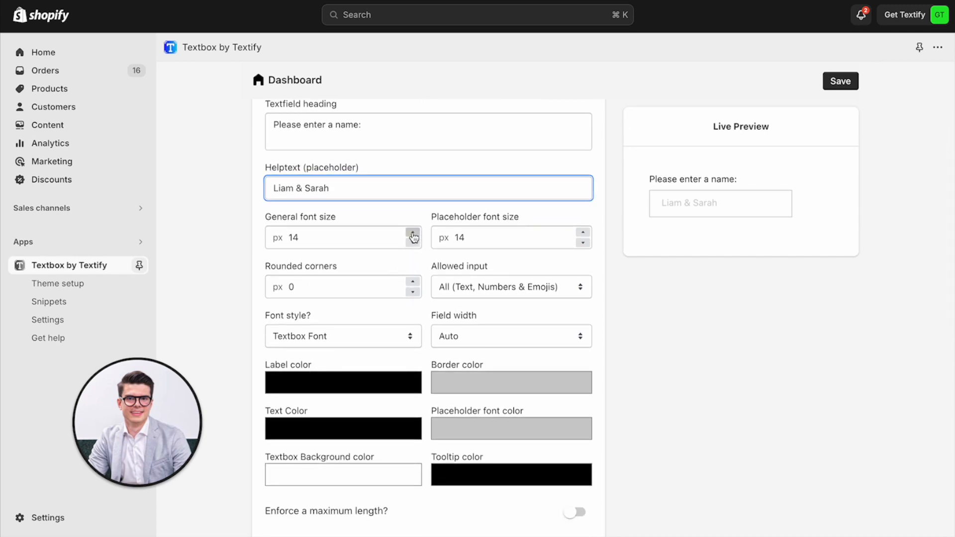
{"action": "left_click", "coordinate": [582, 233]}
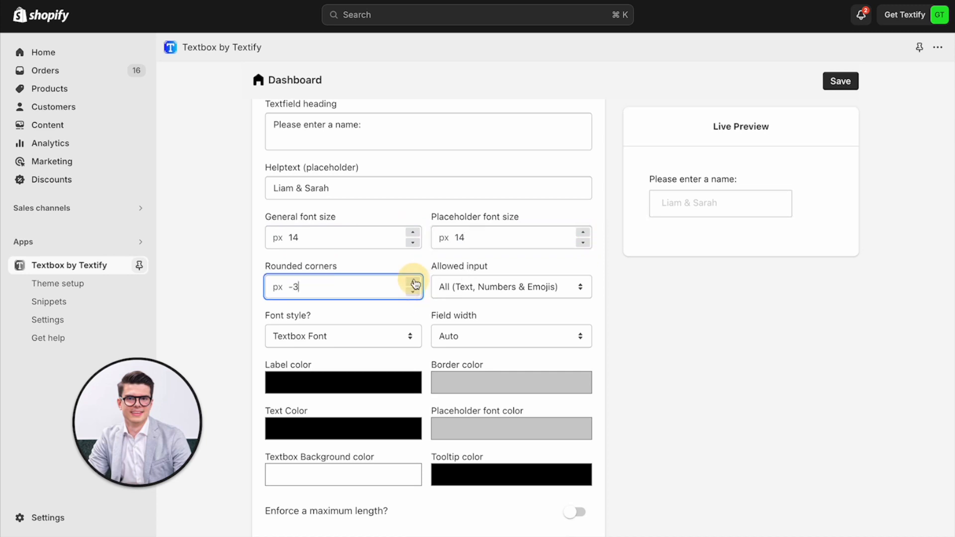
{"action": "left_click", "coordinate": [510, 287]}
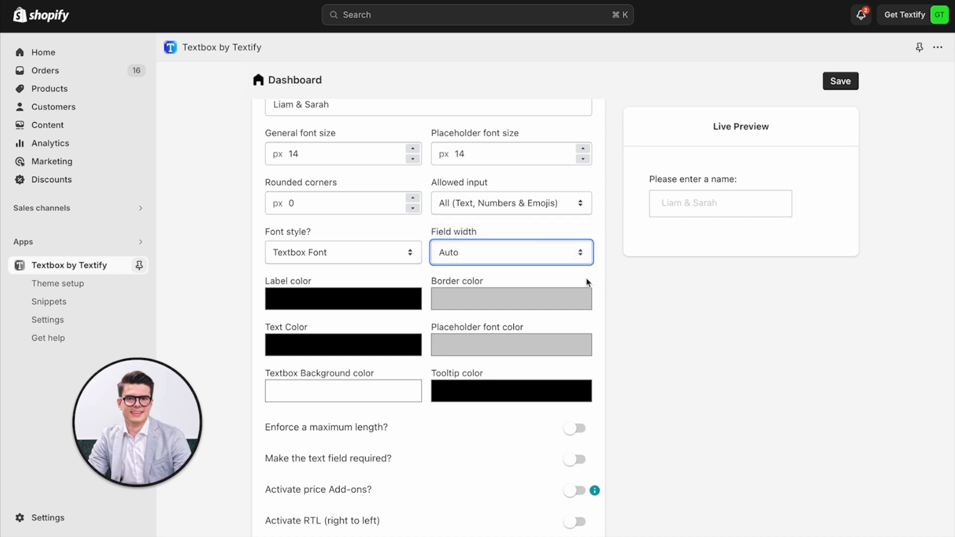
Set the label, border, text and tooltip colours to teal #2690af.
{"action": "left_click", "coordinate": [342, 299]}
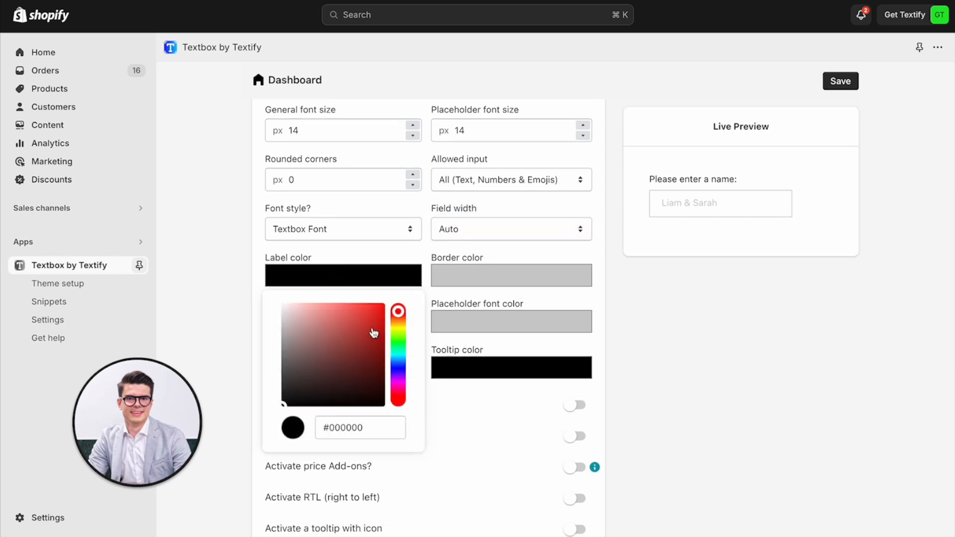
{"action": "left_click", "coordinate": [362, 336]}
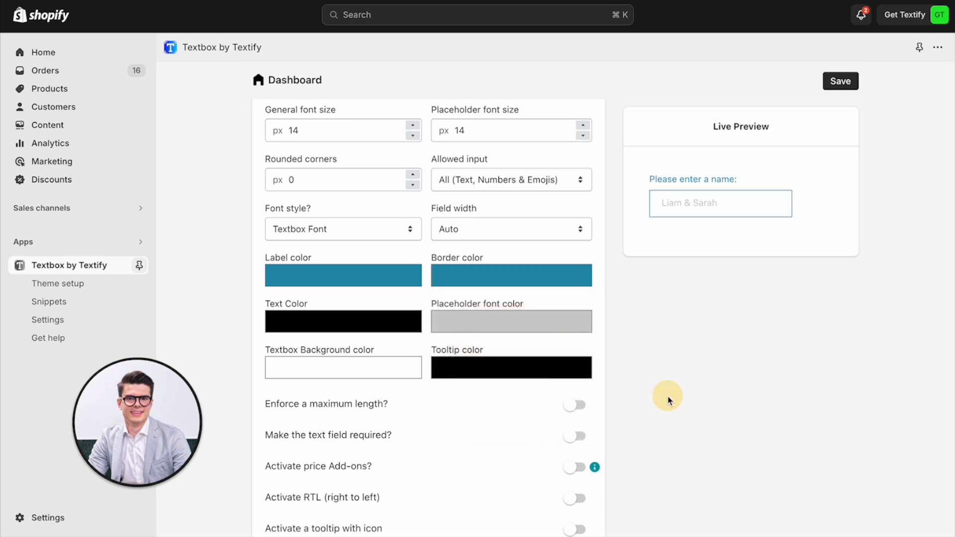
{"action": "left_click", "coordinate": [342, 321]}
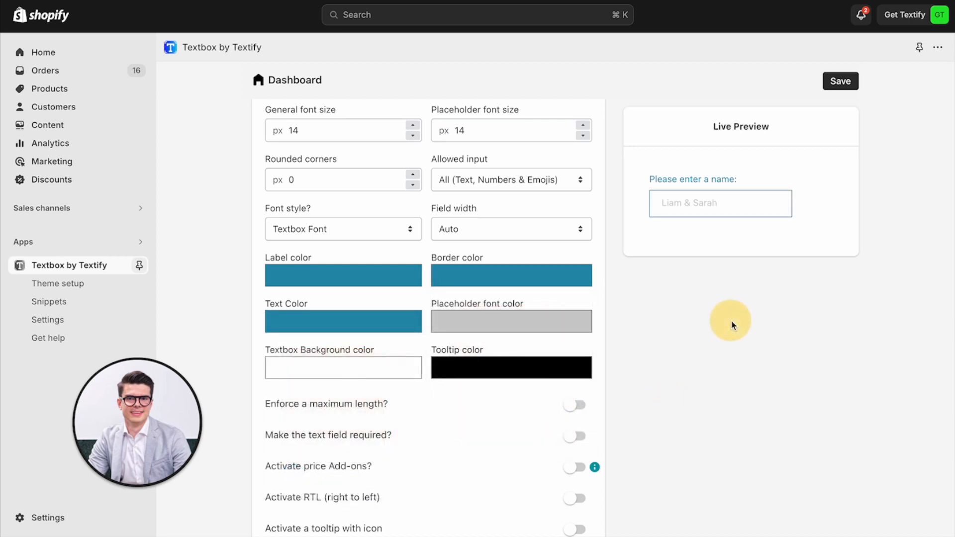
{"action": "mouse_move", "coordinate": [637, 301]}
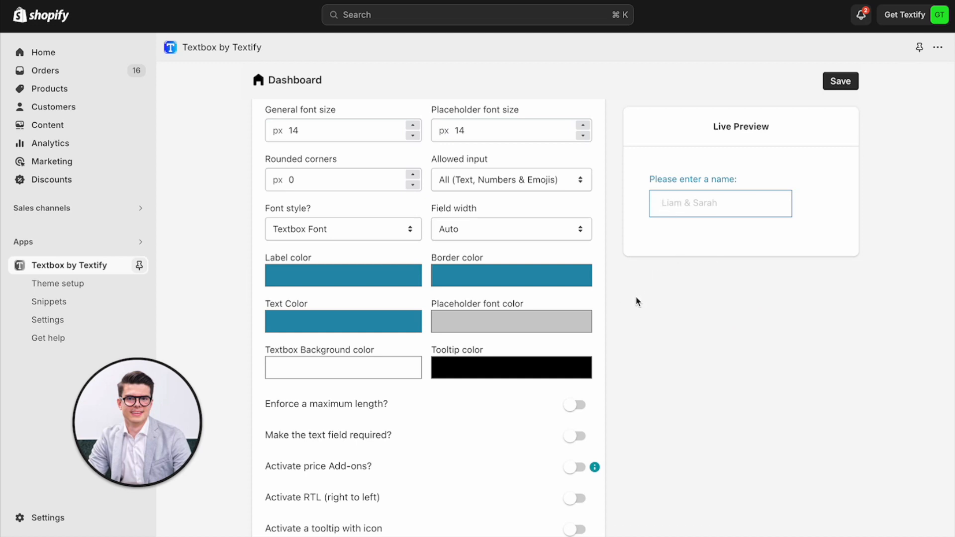
{"action": "left_click", "coordinate": [511, 367]}
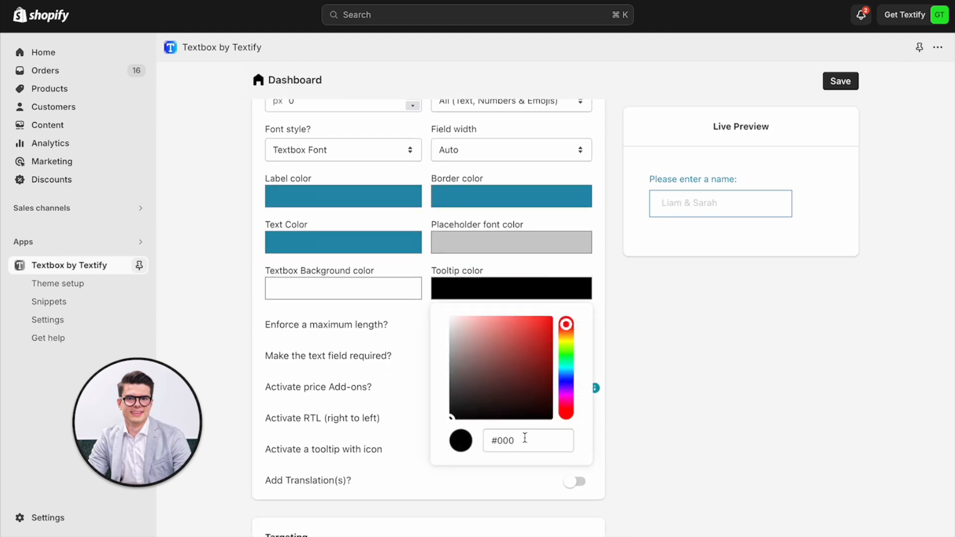
{"action": "type", "text": "#2690af"}
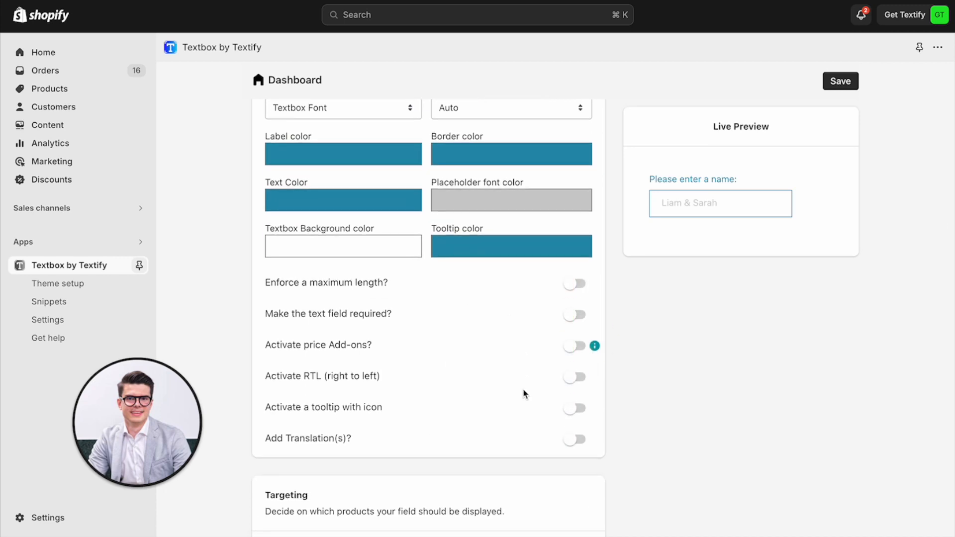
{"action": "scroll", "scroll_direction": "down", "scroll_amount": 3}
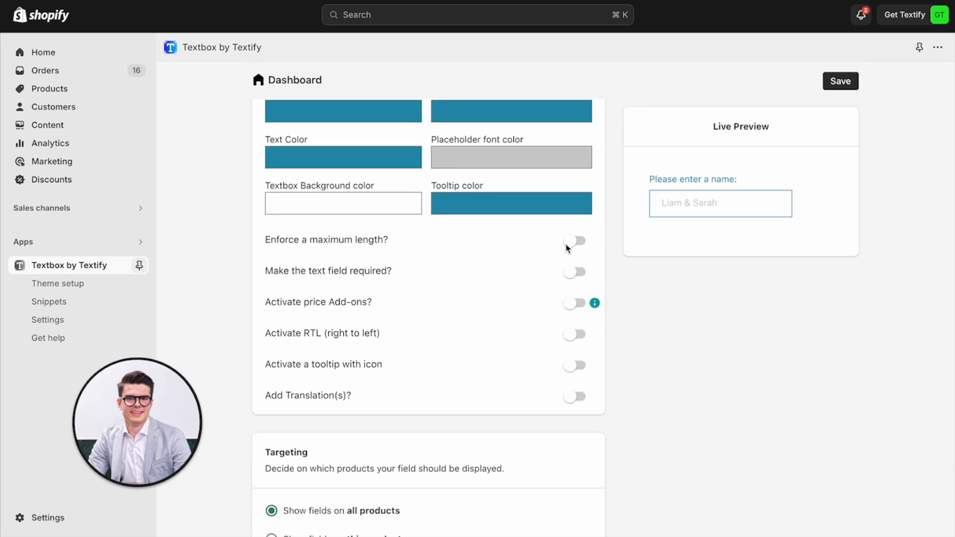
{"action": "left_click", "coordinate": [572, 240]}
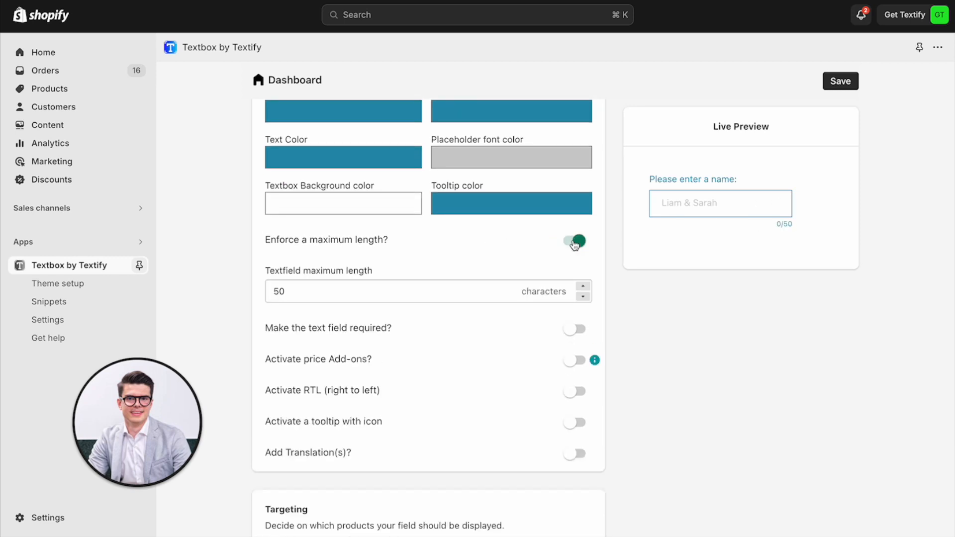
{"action": "left_click", "coordinate": [572, 242]}
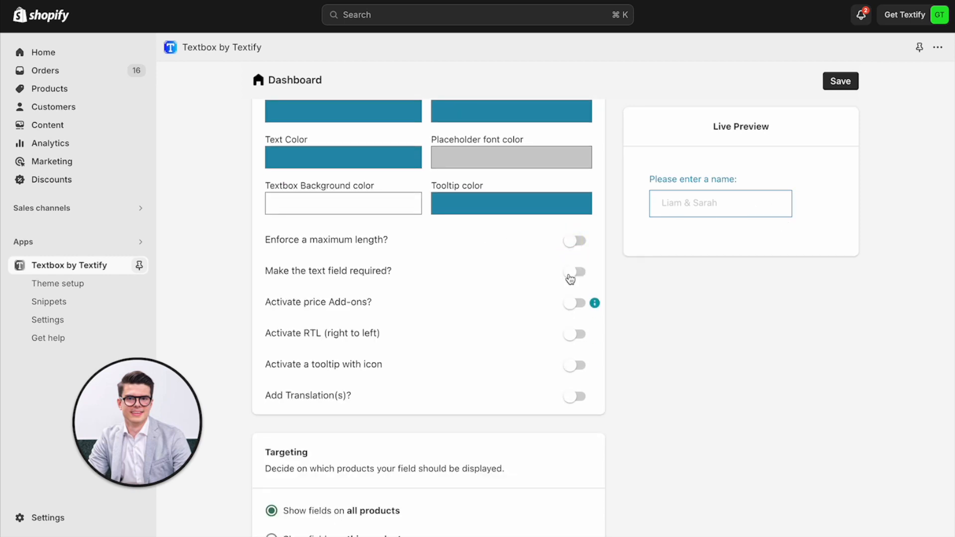
{"action": "mouse_move", "coordinate": [578, 324]}
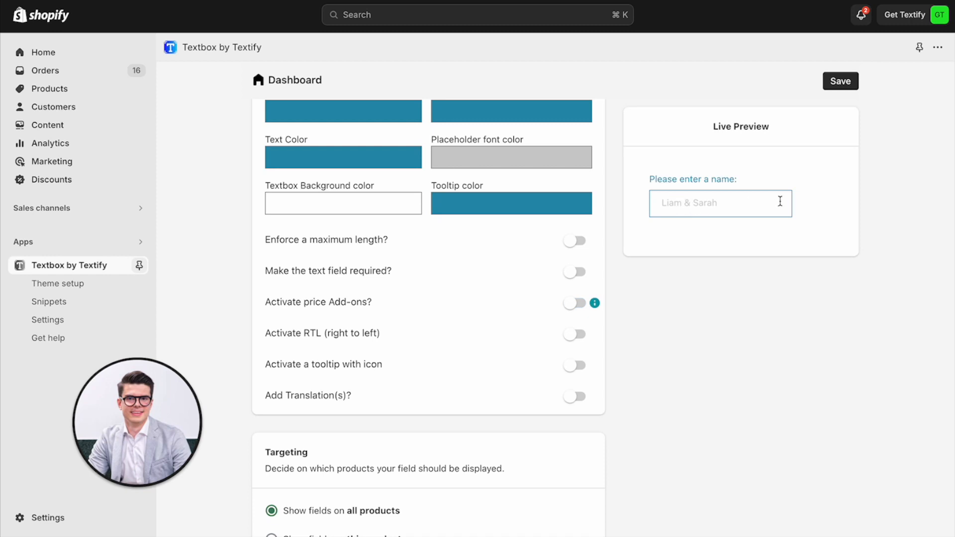
{"action": "scroll", "scroll_direction": "down", "scroll_amount": 3}
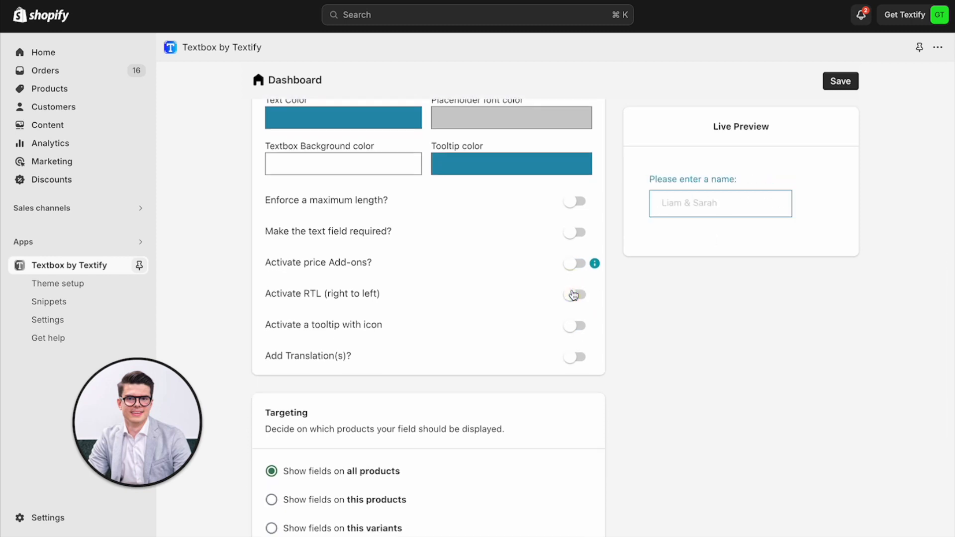
{"action": "left_click", "coordinate": [573, 291]}
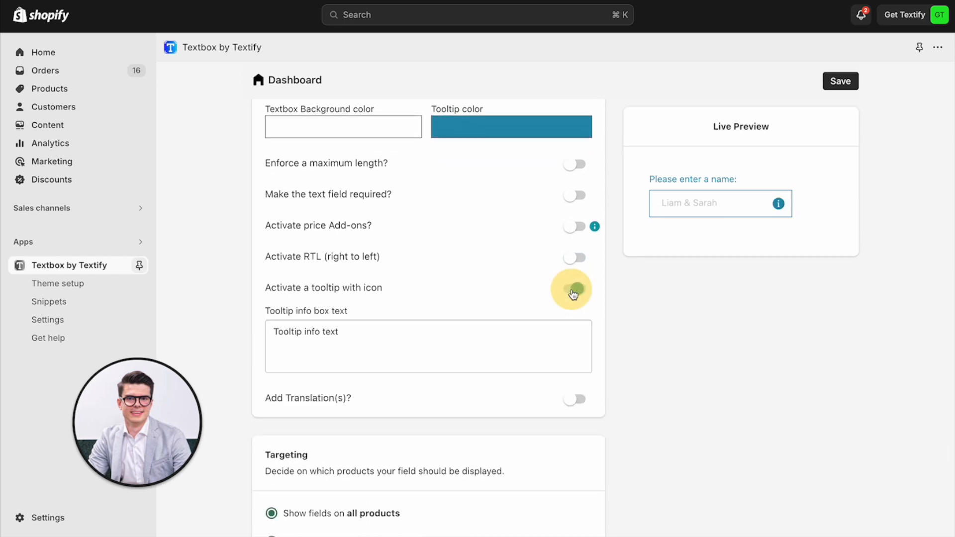
{"action": "left_click", "coordinate": [572, 287]}
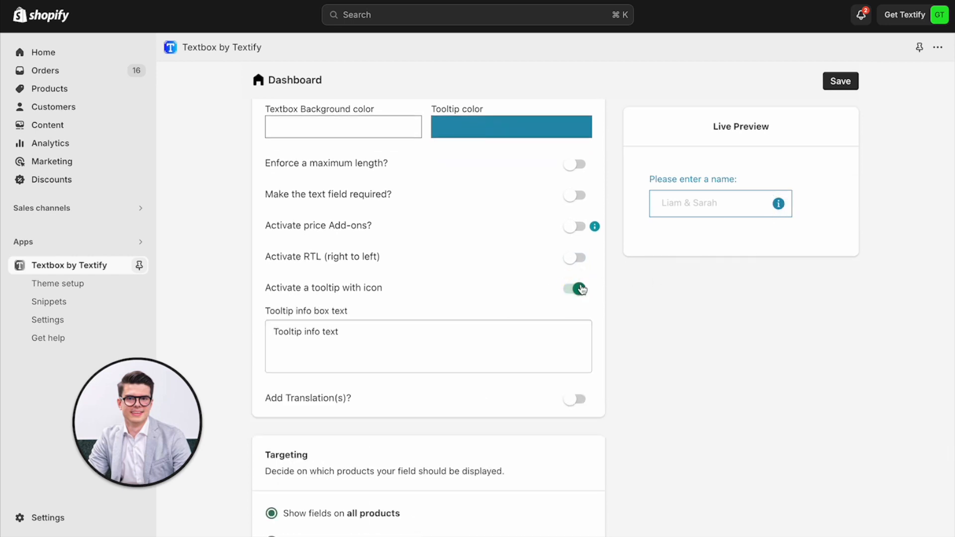
{"action": "left_click", "coordinate": [573, 289]}
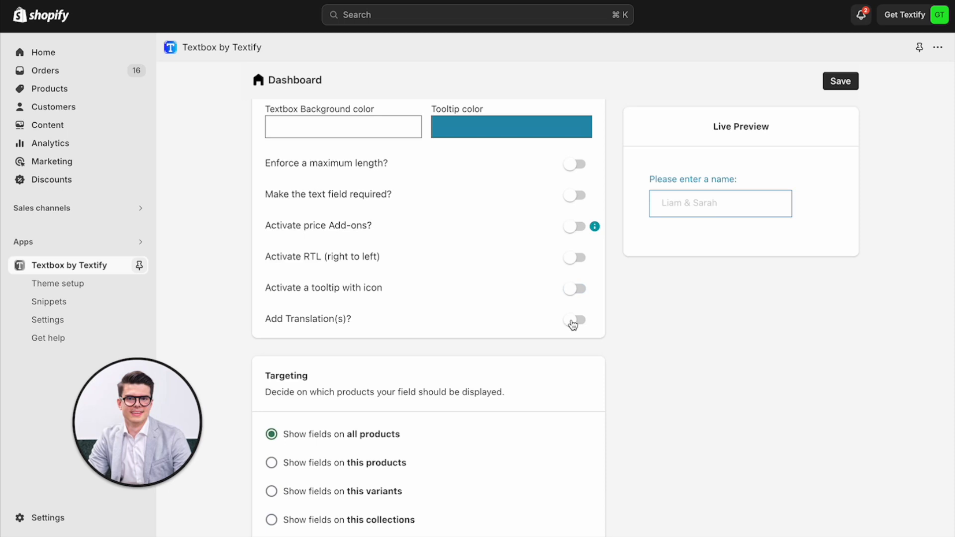
{"action": "mouse_move", "coordinate": [593, 269]}
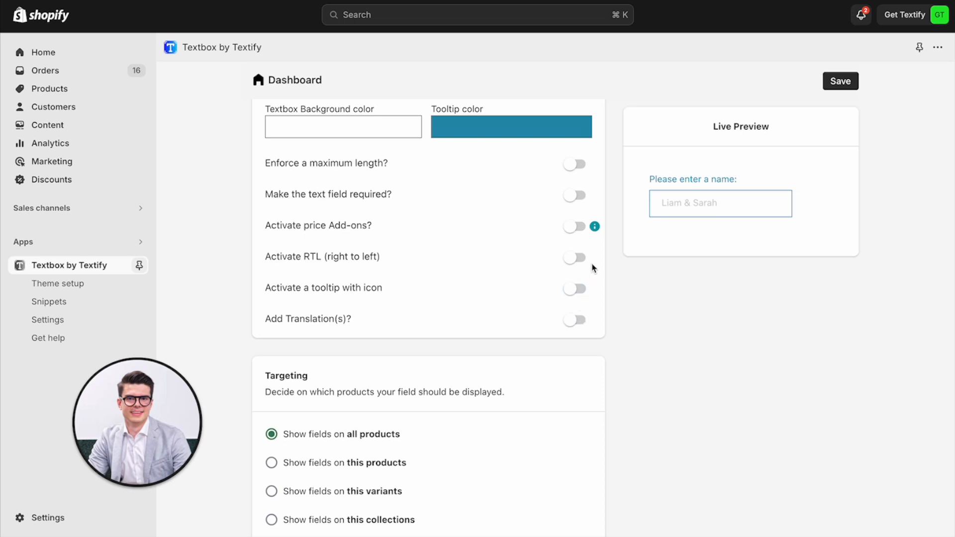
{"action": "mouse_move", "coordinate": [536, 323]}
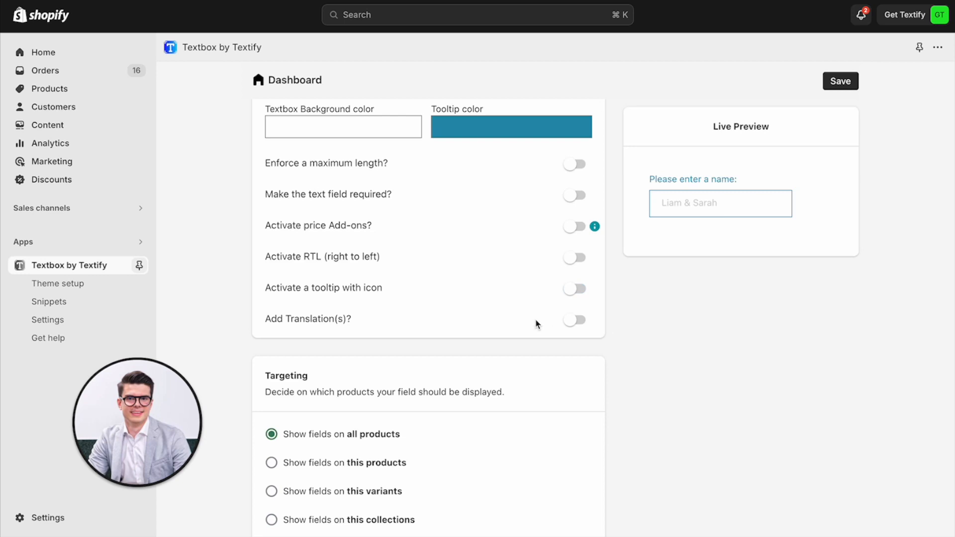
Review the Targeting options and save the textbox field settings.
{"action": "scroll", "scroll_direction": "down", "scroll_amount": 3}
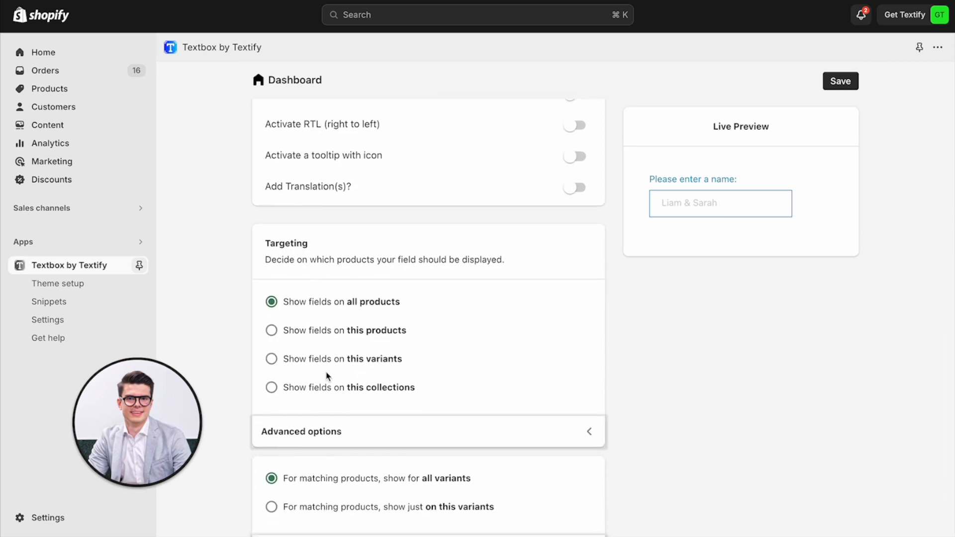
{"action": "scroll", "scroll_direction": "down", "scroll_amount": 3}
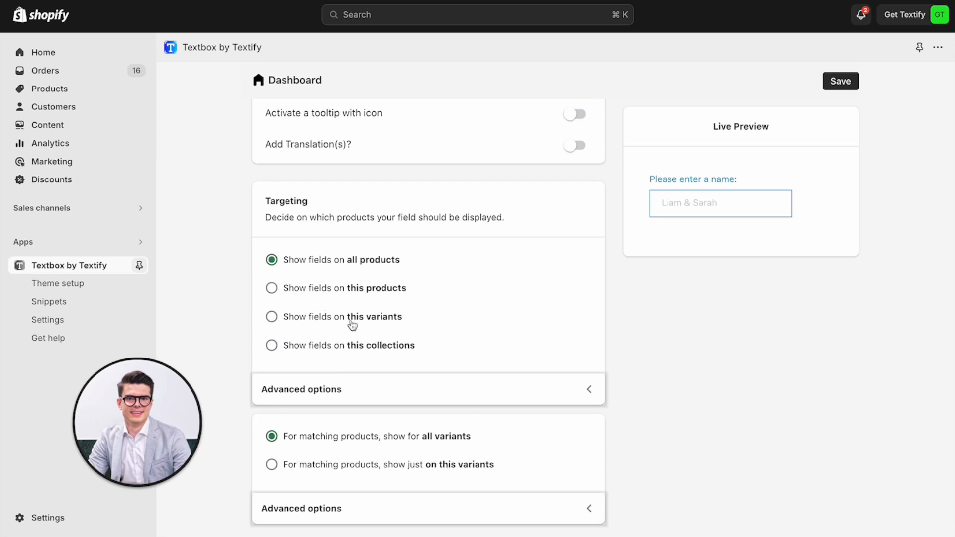
{"action": "mouse_move", "coordinate": [344, 354]}
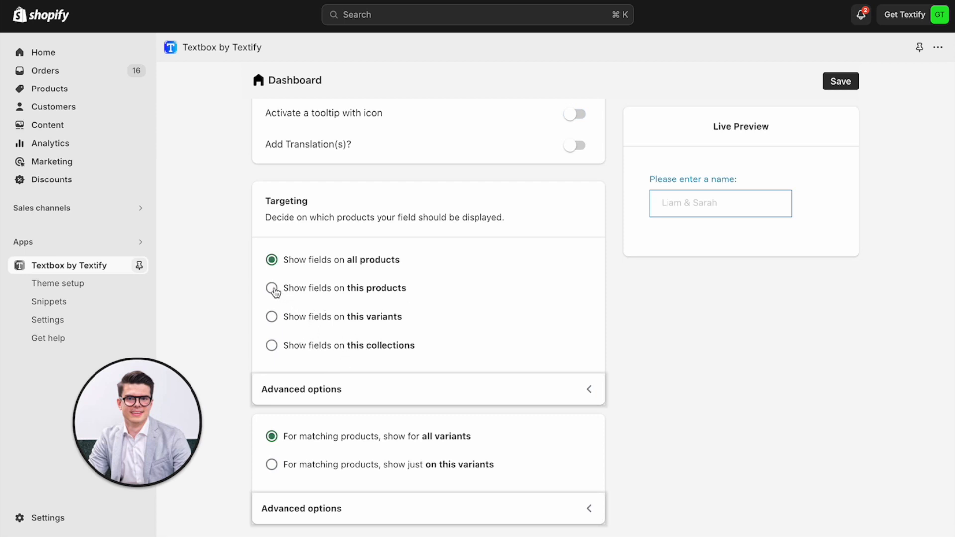
{"action": "left_click", "coordinate": [270, 288]}
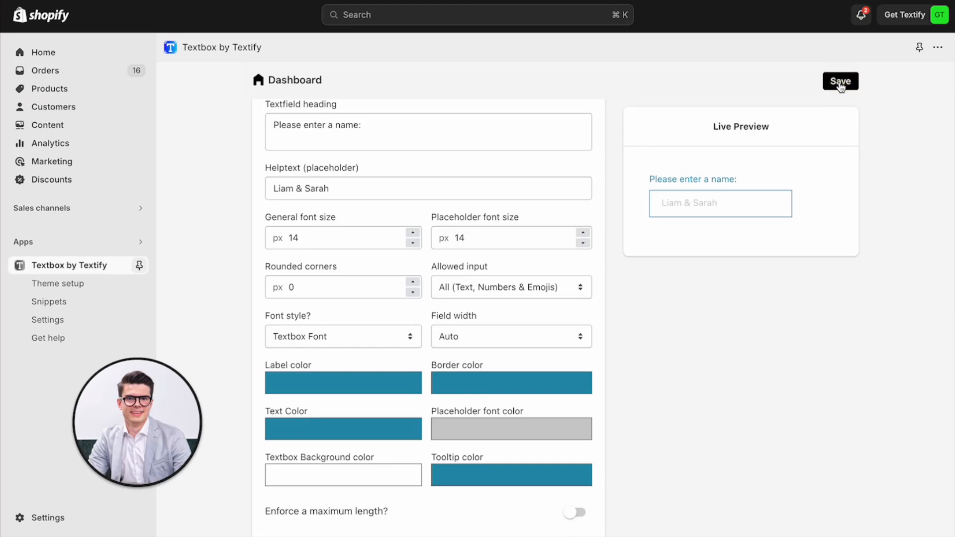
{"action": "left_click", "coordinate": [839, 81]}
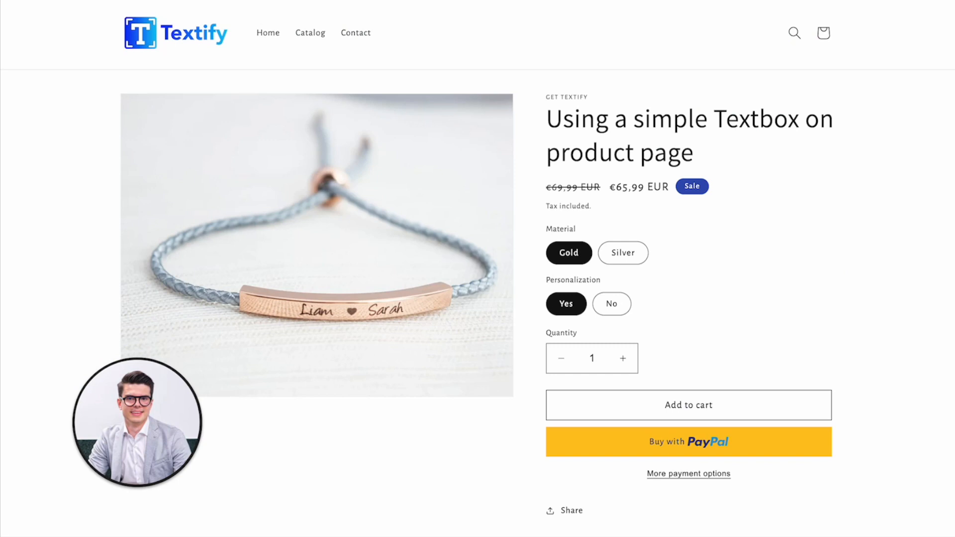
Reload the bracelet page and type a test name into the teal 'Please enter a name:' textbox.
{"action": "left_click", "coordinate": [565, 304]}
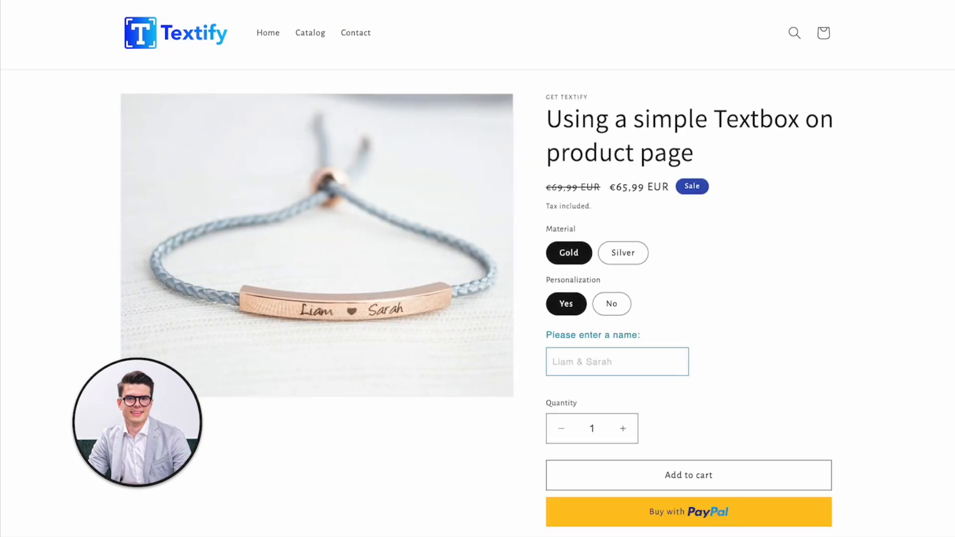
{"action": "left_click", "coordinate": [617, 361]}
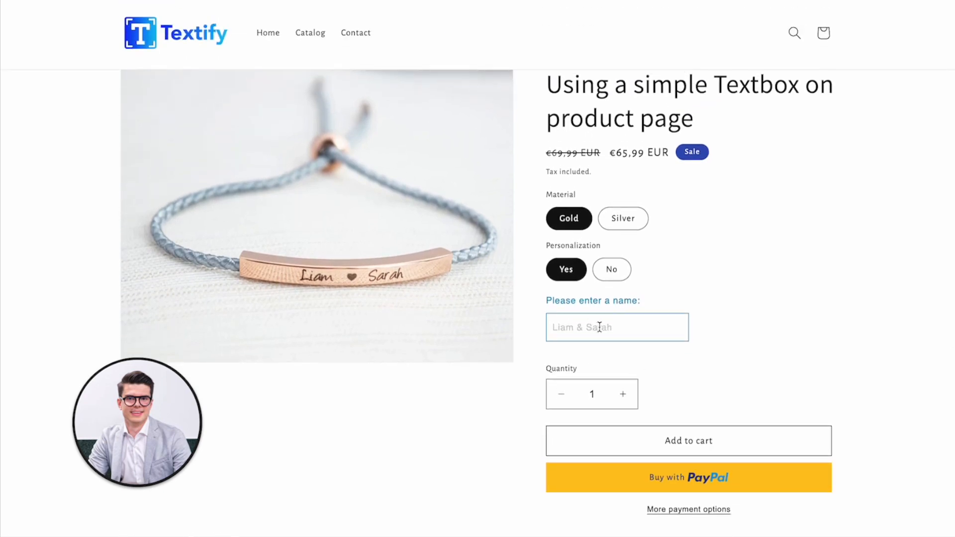
{"action": "scroll", "scroll_direction": "down", "scroll_amount": 3}
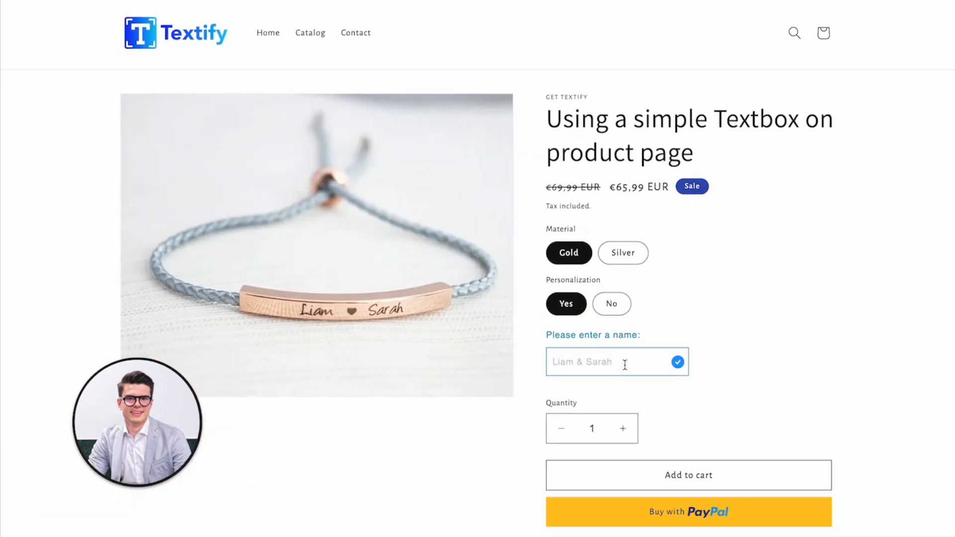
{"action": "type", "text": "Te"}
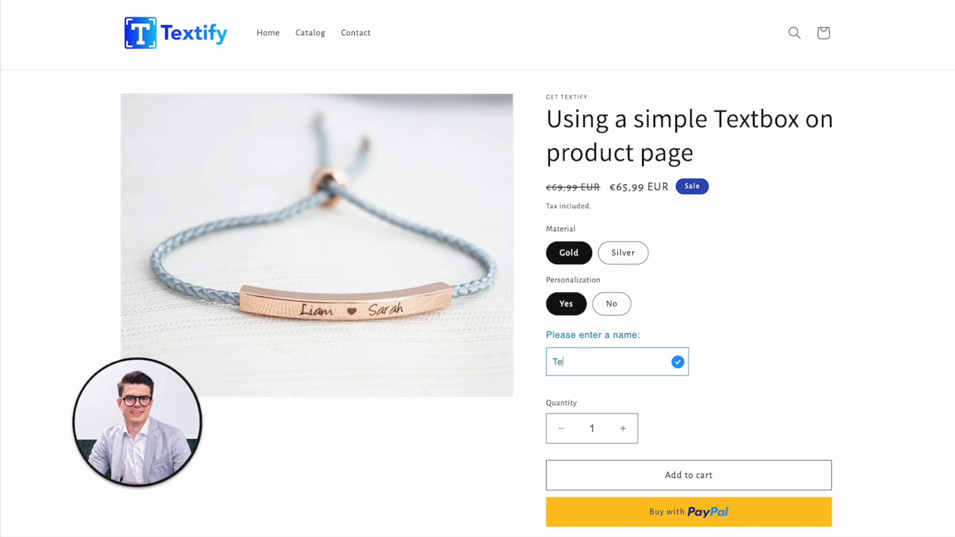